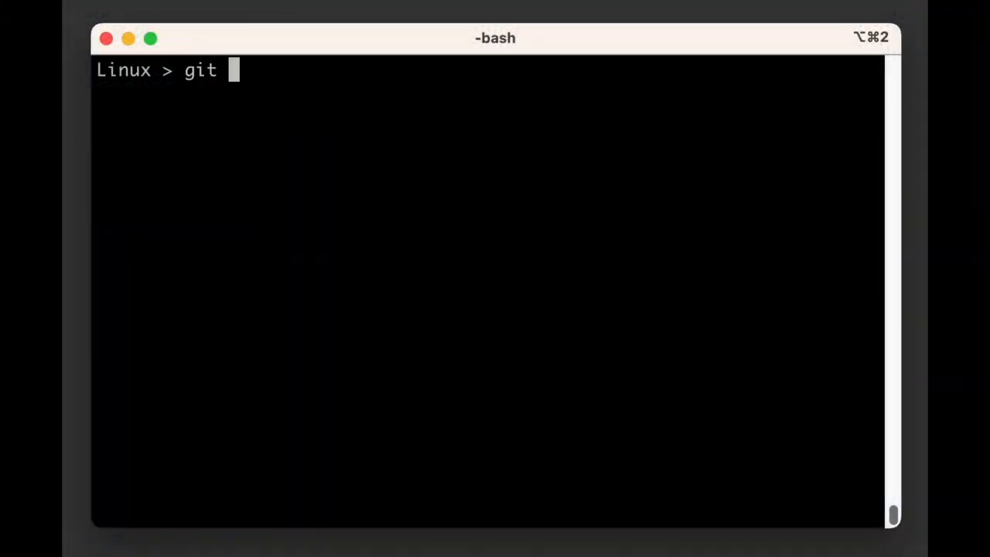
- Tag the current commit as v1.1.0 and type git log at the prompt
type("tag v1,.")
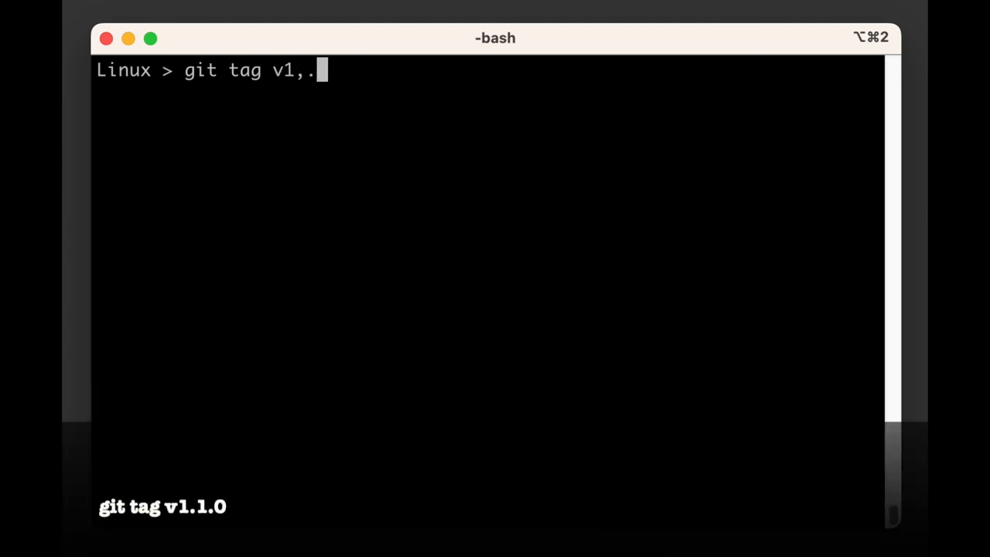
type("1.0")
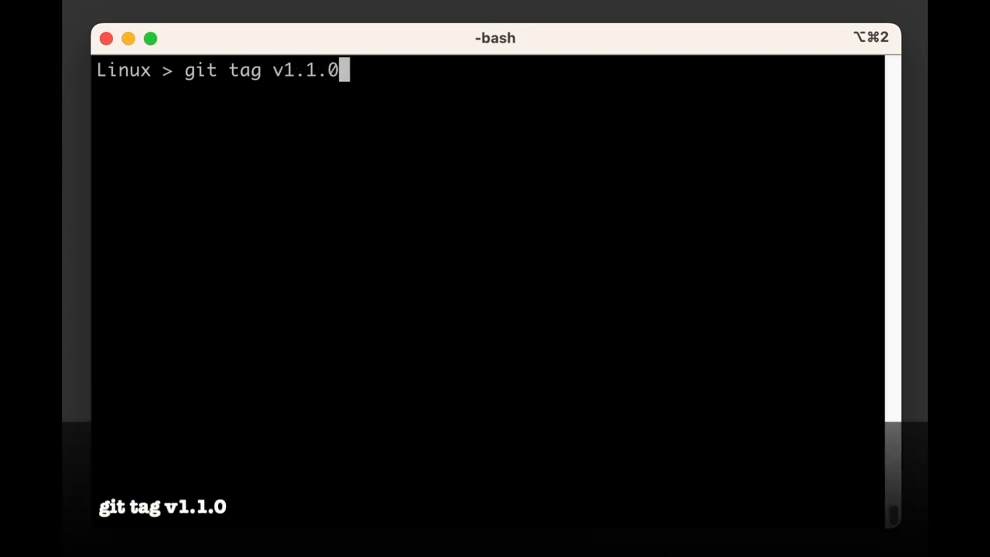
type("git log")
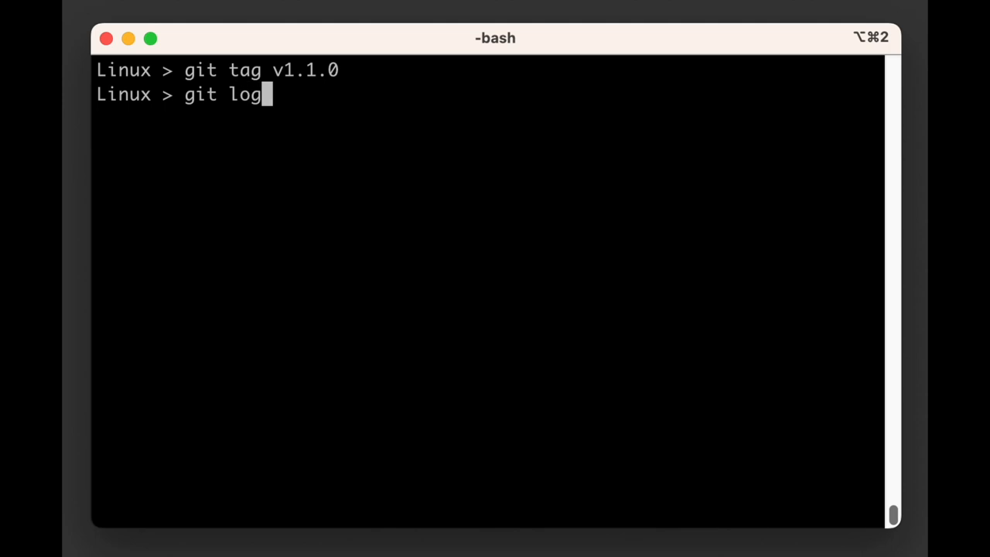
- List the full and one-line commit history showing v1.1.0 on the bugfix commit
key("Return")
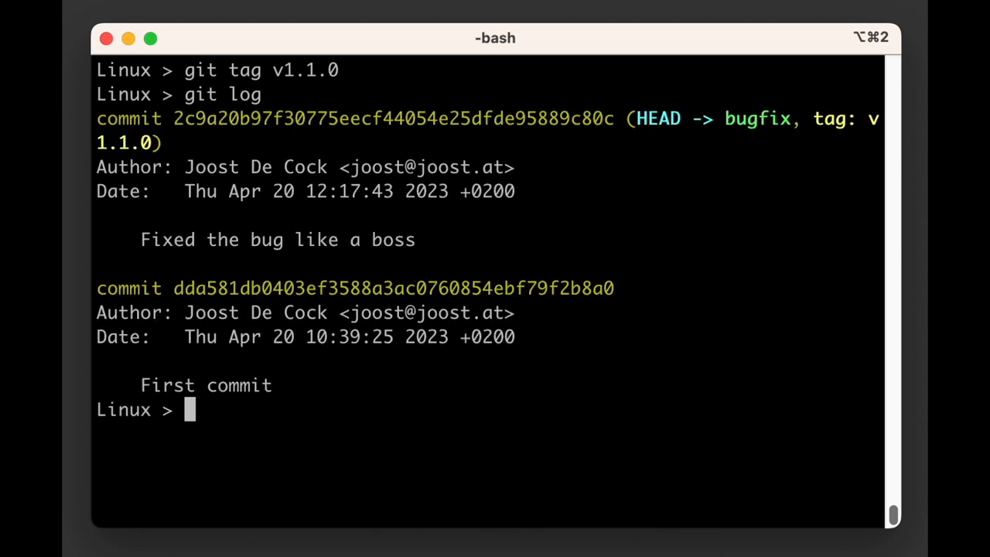
type("git l")
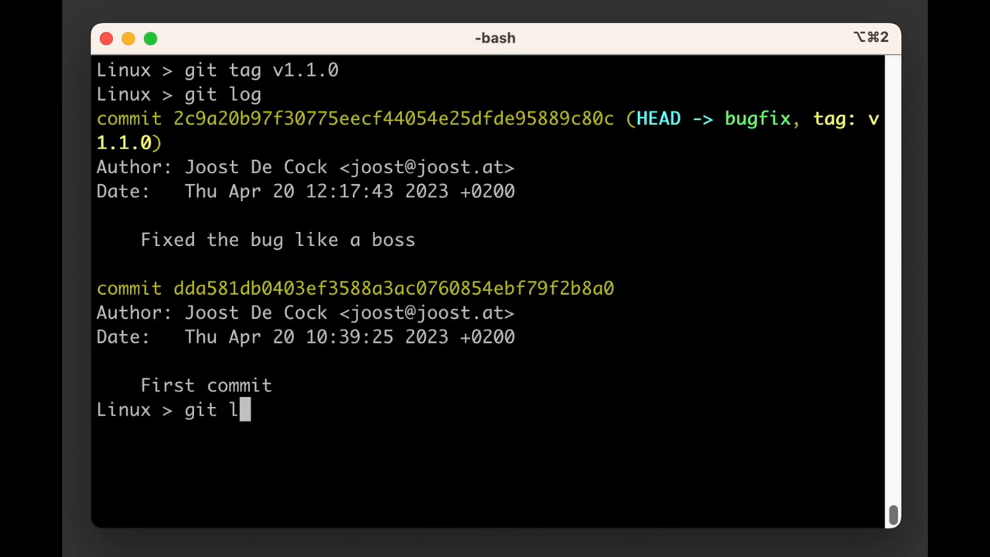
key("Return")
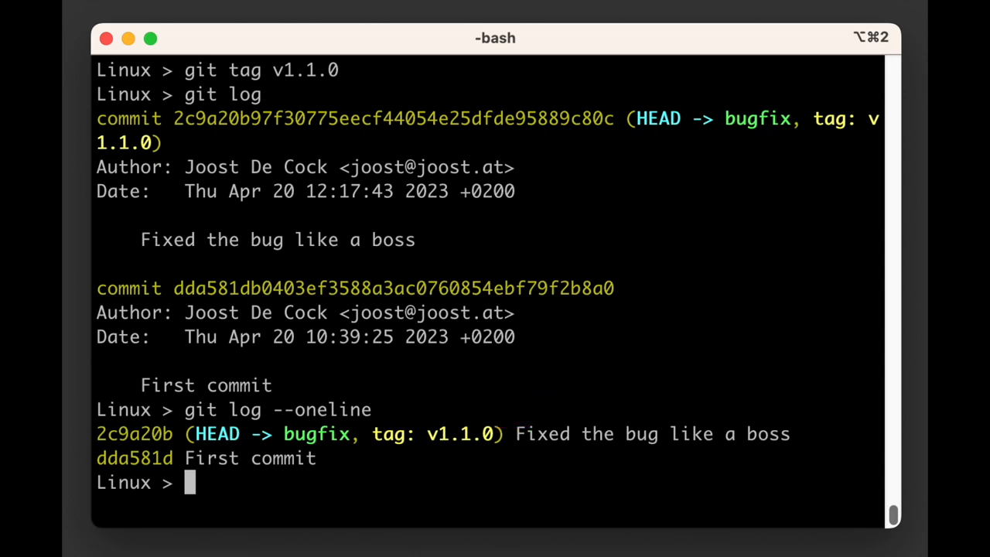
- Confirm a clean working tree, then check out tag v1.1.0 into detached HEAD at 2c9a20b
type("git status")
type("git checkout v1.1.0")
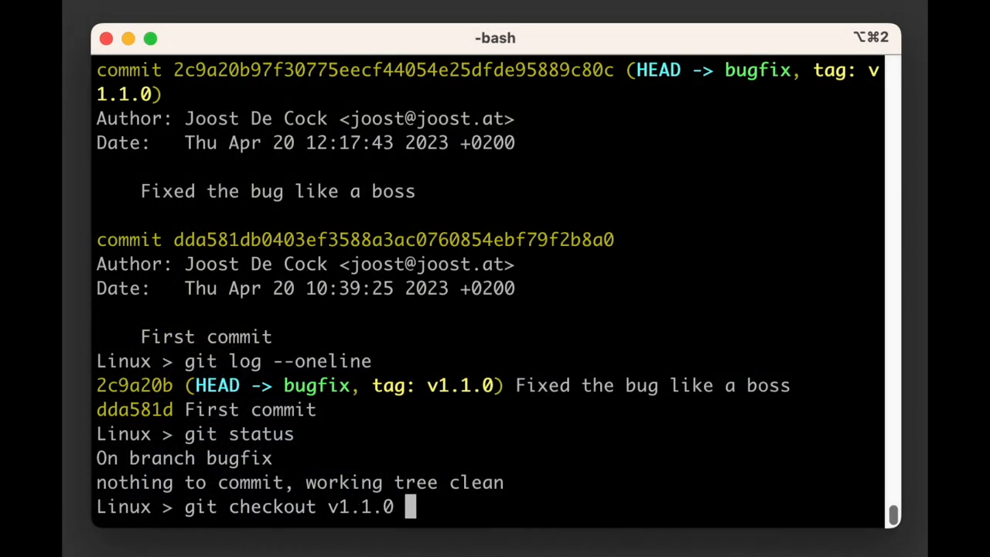
key("Return")
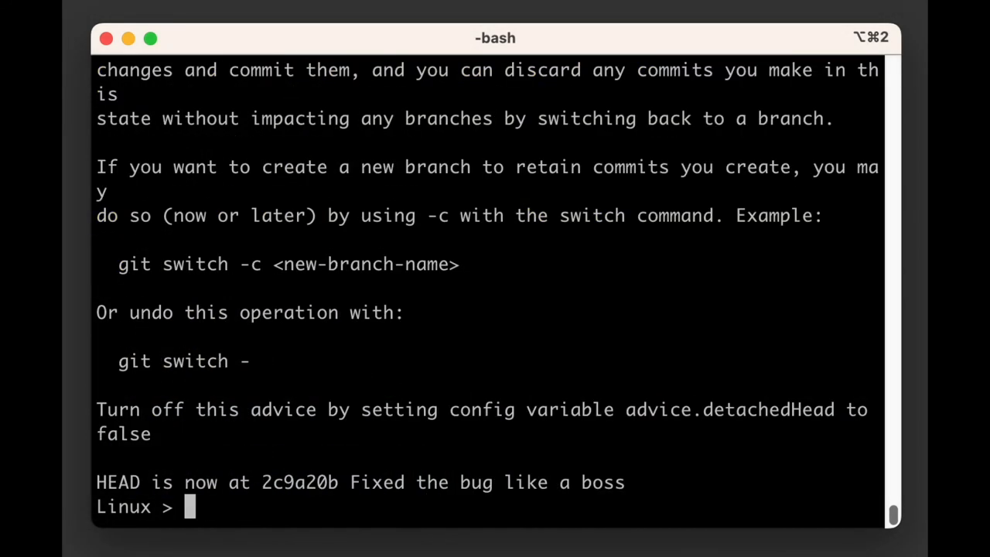